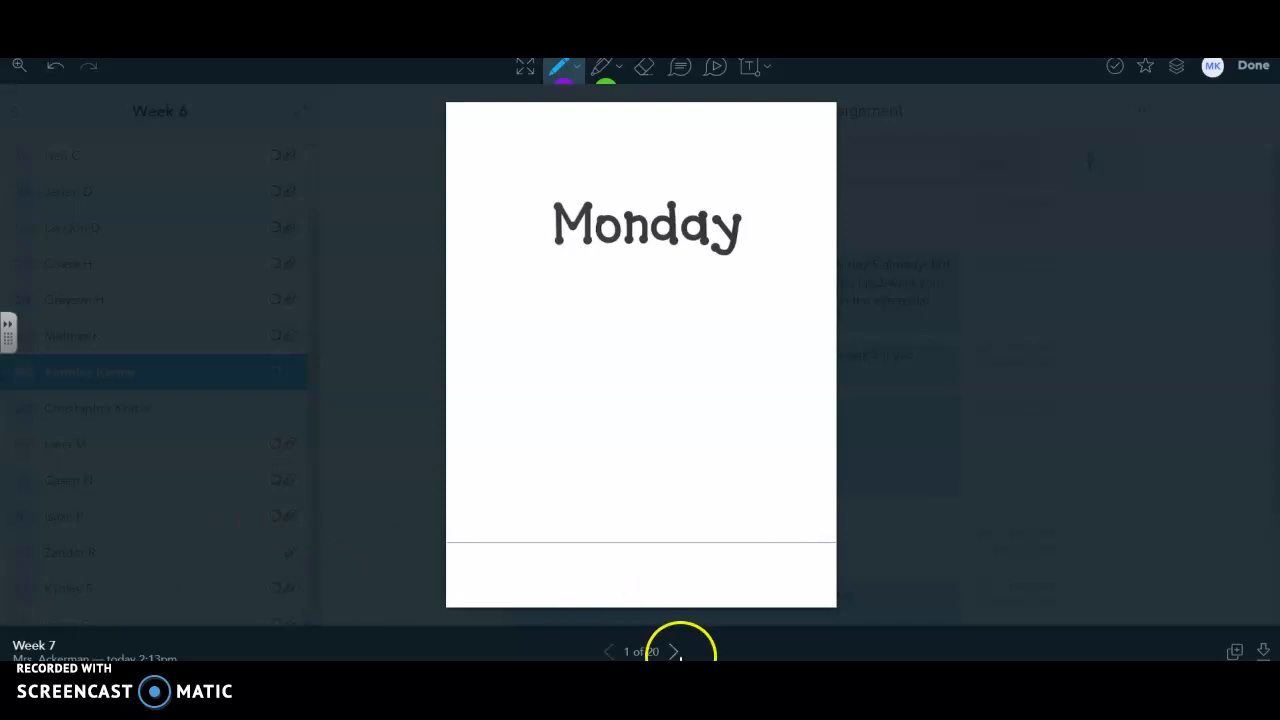
# Move to page 2, the math worksheet with money, place value and fractions.
pyautogui.click(675, 651)
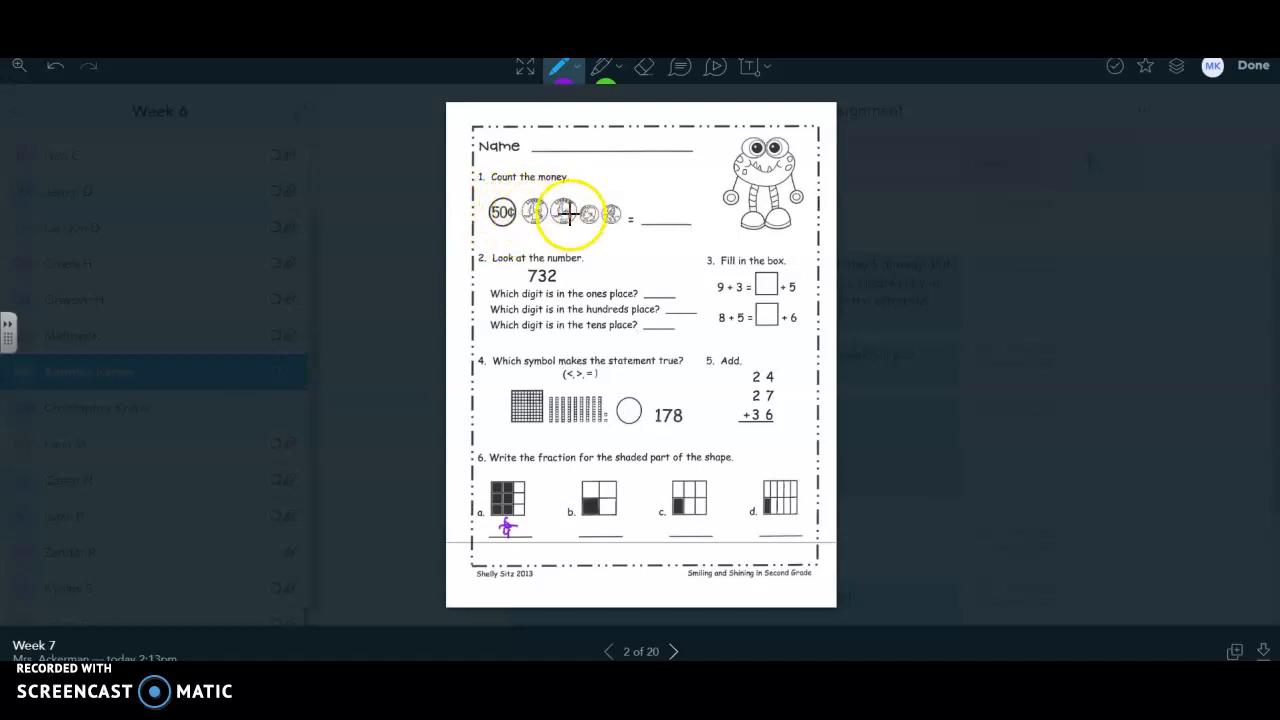
pyautogui.moveTo(568, 217); pyautogui.dragTo(623, 218)
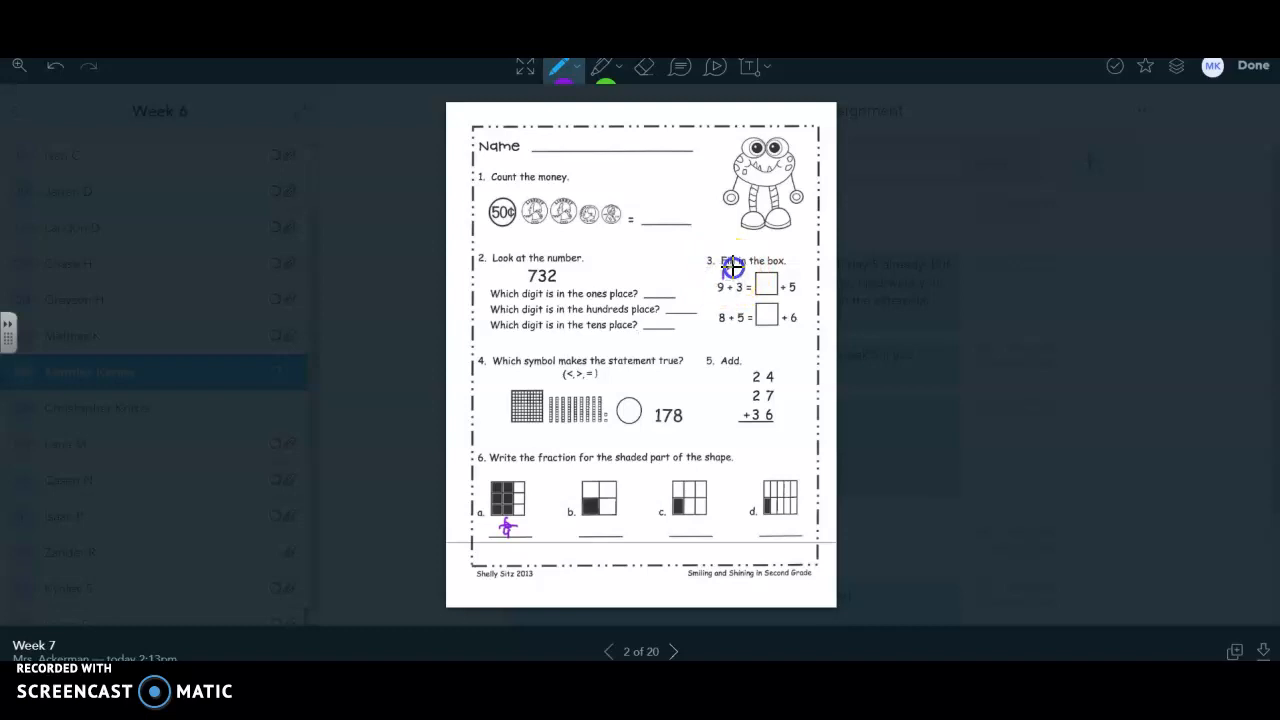
# Write 12 in purple above 9 + 3 and erase the mark under shape a.
pyautogui.moveTo(745, 268); pyautogui.dragTo(730, 278)
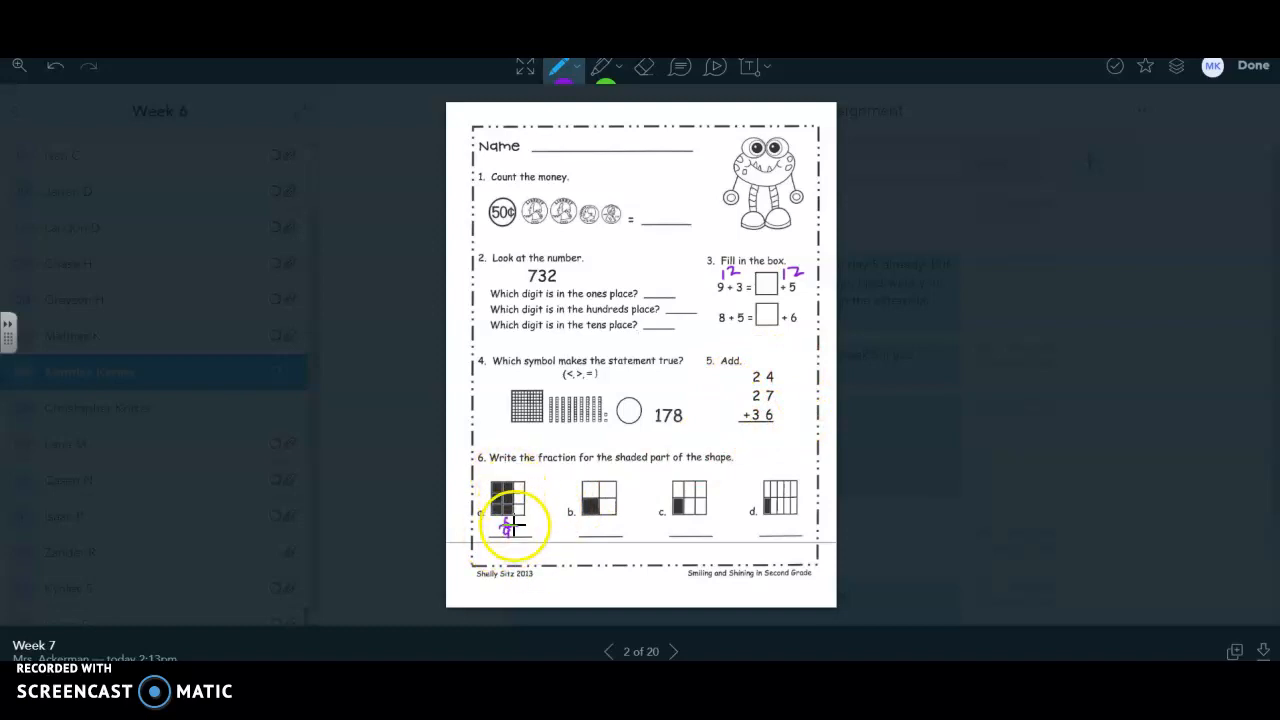
pyautogui.click(644, 66)
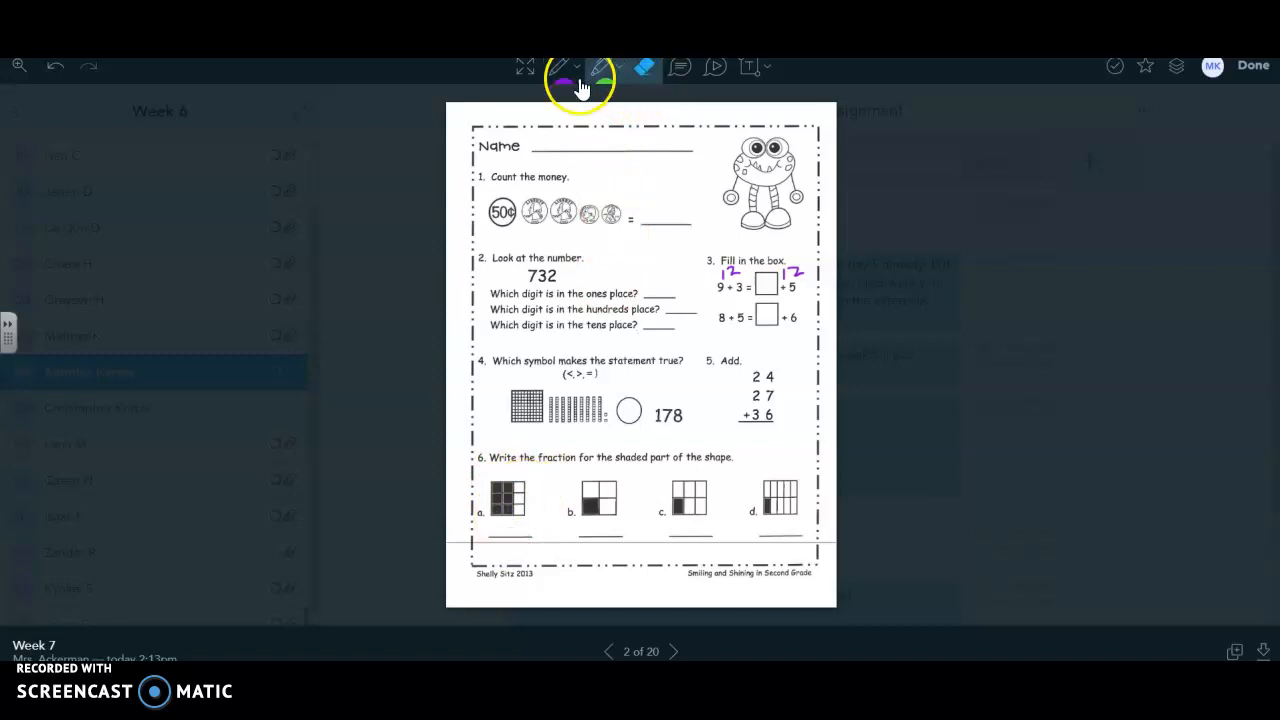
# Restore the purple fraction under shape a and advance to page 3, Summer ABC Order.
pyautogui.click(565, 66)
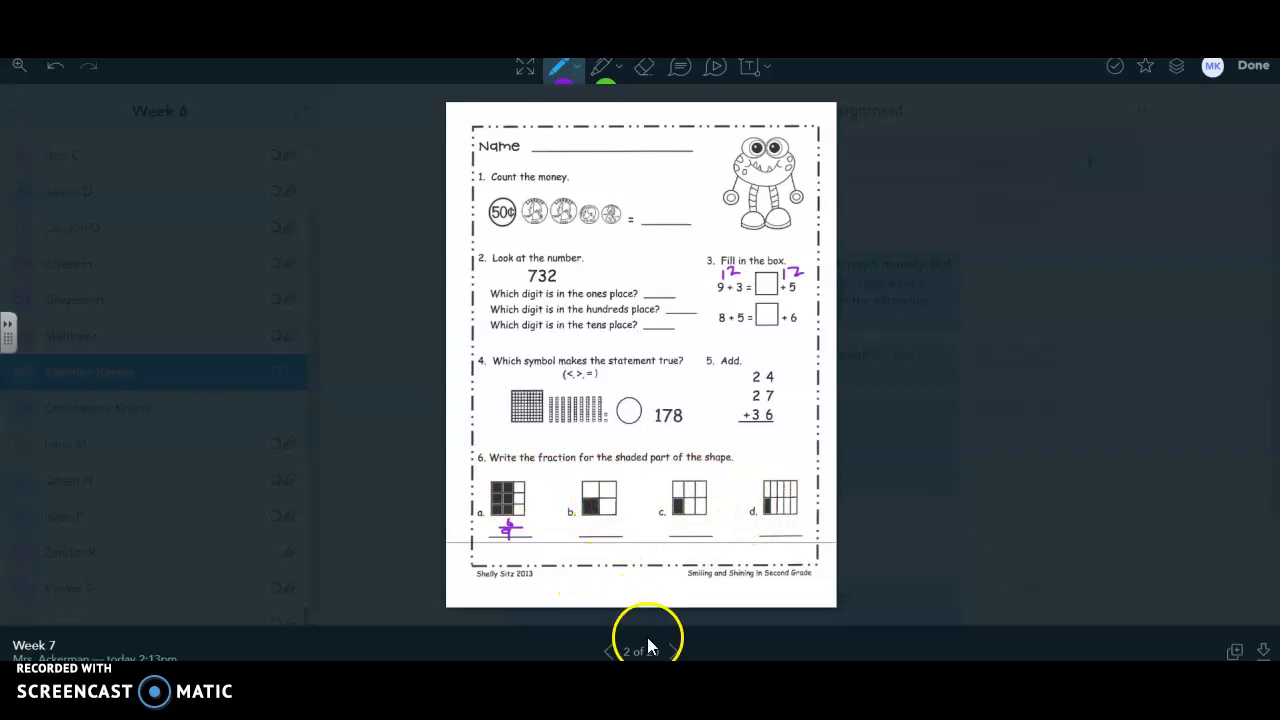
pyautogui.click(673, 651)
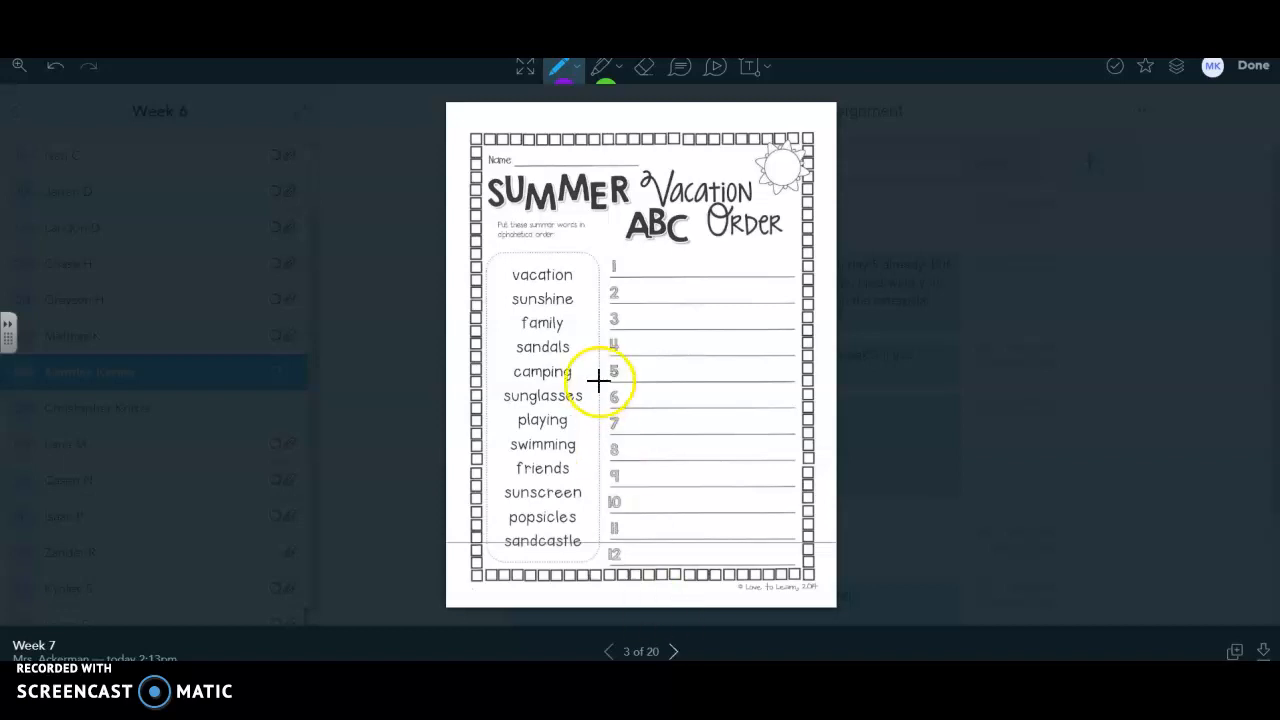
pyautogui.moveTo(560, 555)
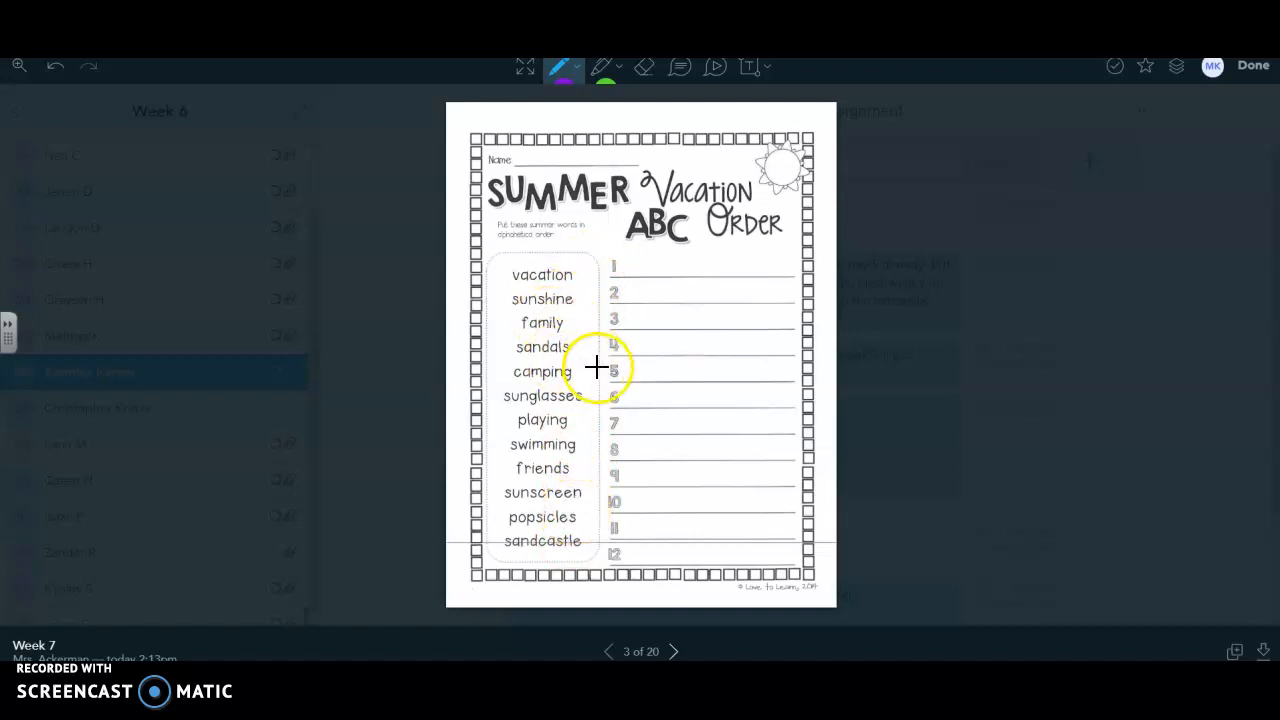
pyautogui.moveTo(585, 463)
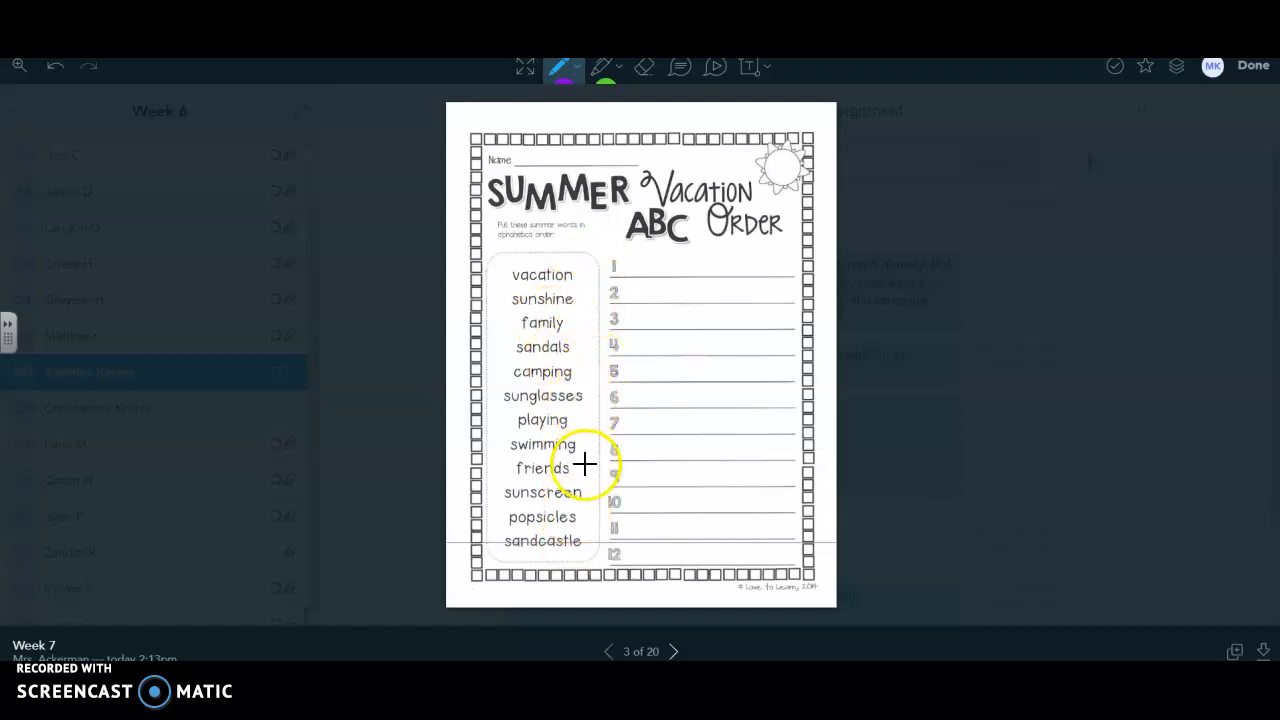
pyautogui.moveTo(575, 538)
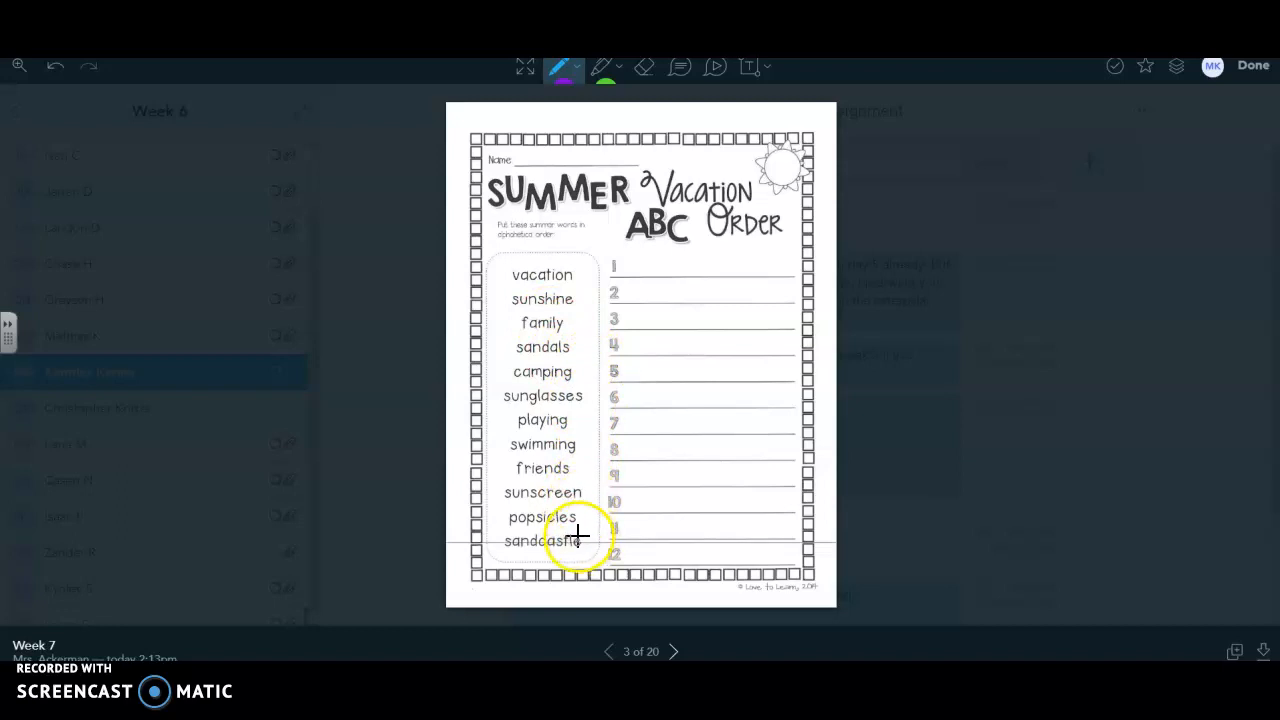
pyautogui.moveTo(500, 445)
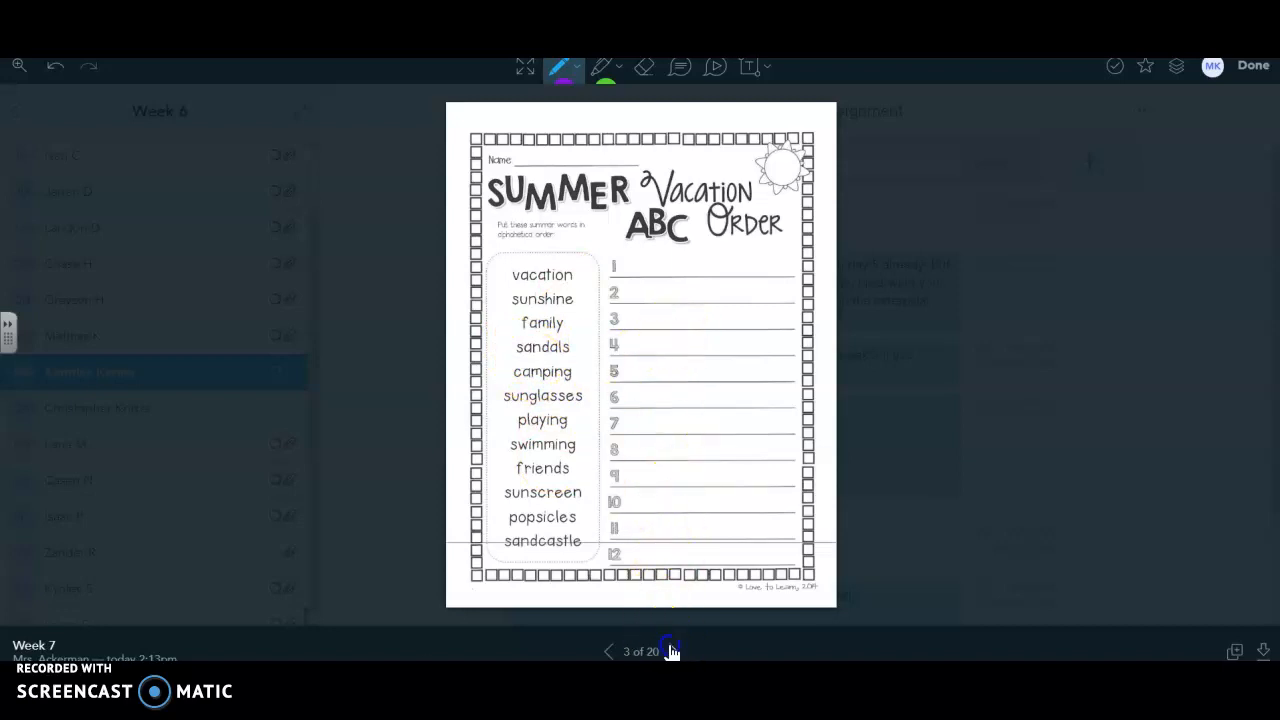
# Advance from Summer ABC Order to page 4, the vowel-sound and homophones worksheet.
pyautogui.click(672, 651)
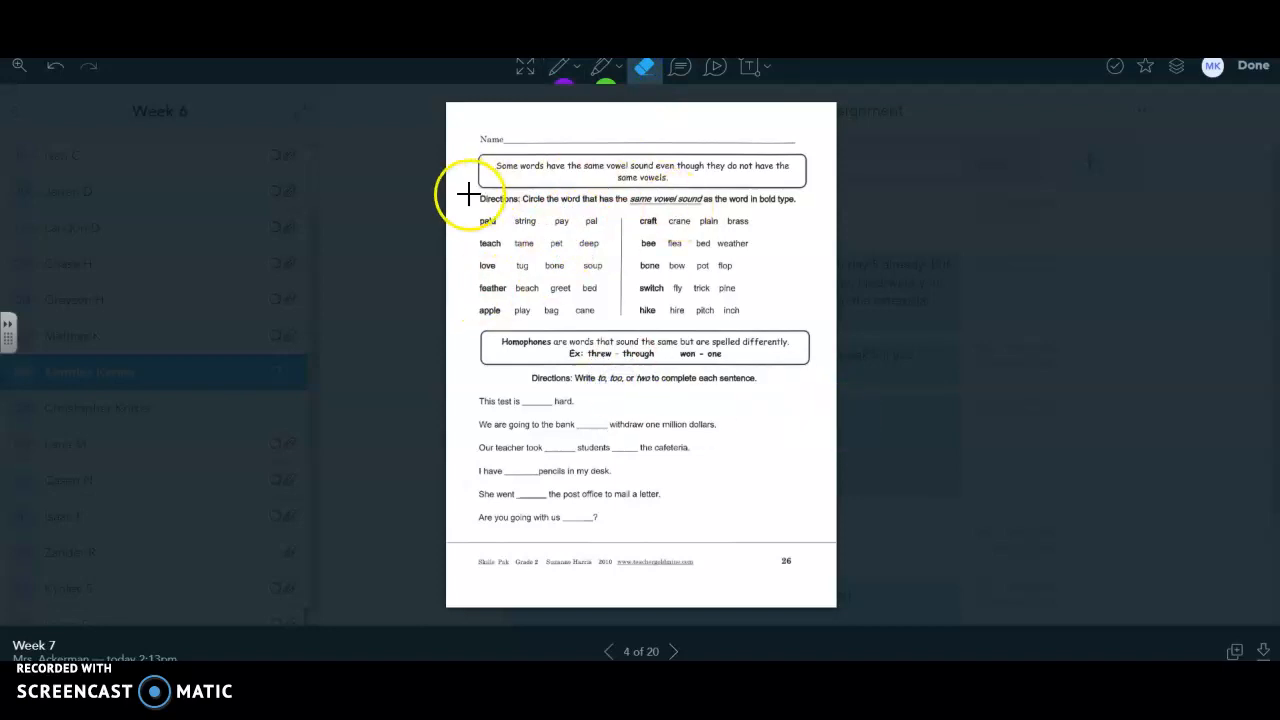
pyautogui.moveTo(637, 207)
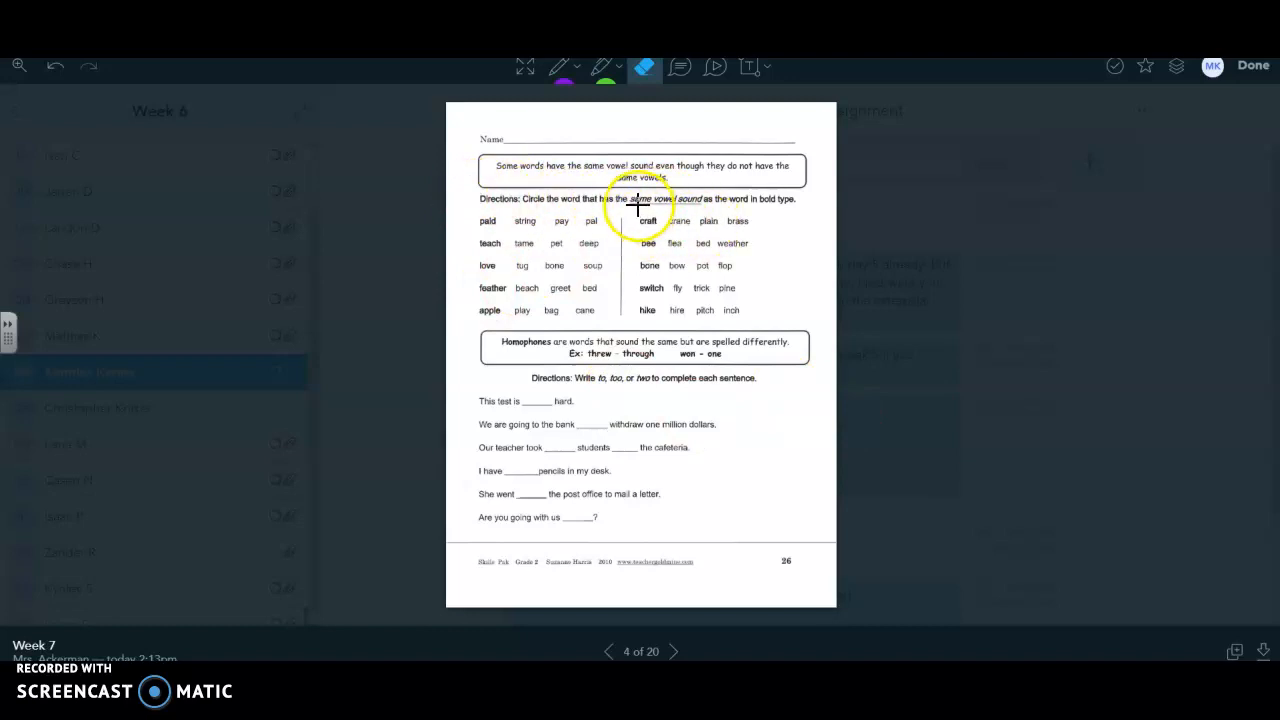
pyautogui.moveTo(780, 207)
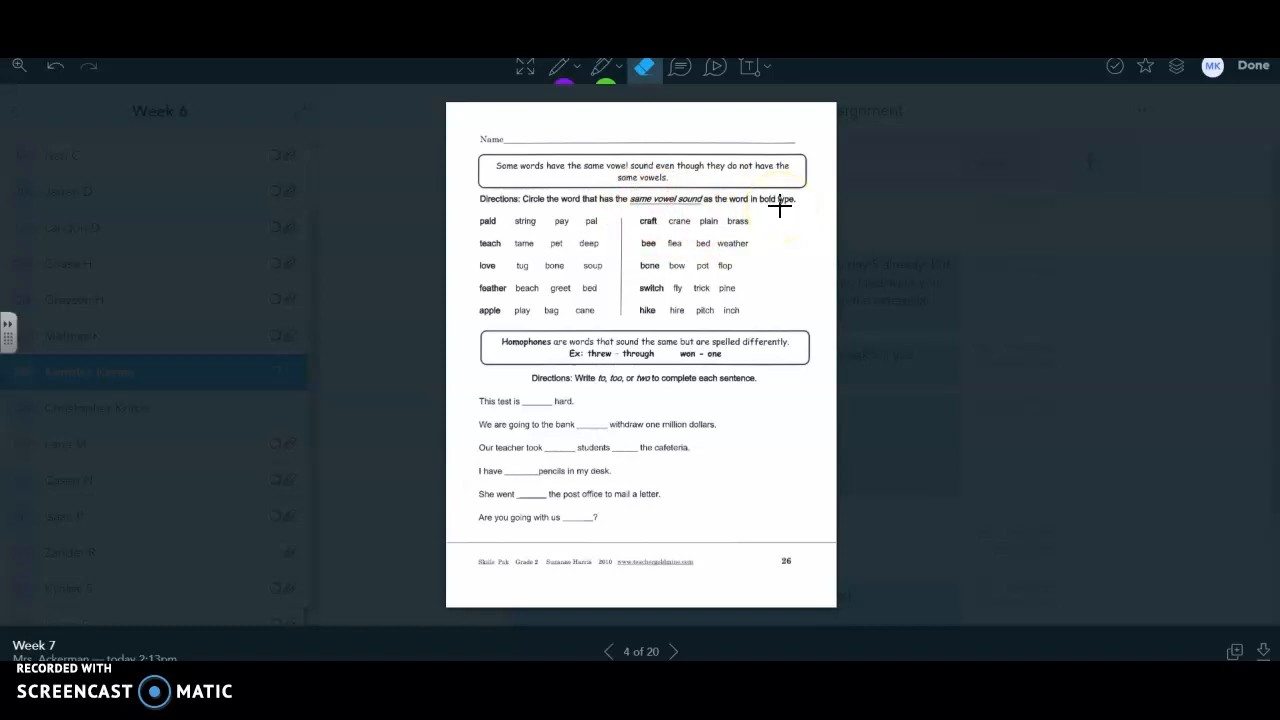
# Select the purple pen and underline the bold word 'paid'.
pyautogui.click(560, 66)
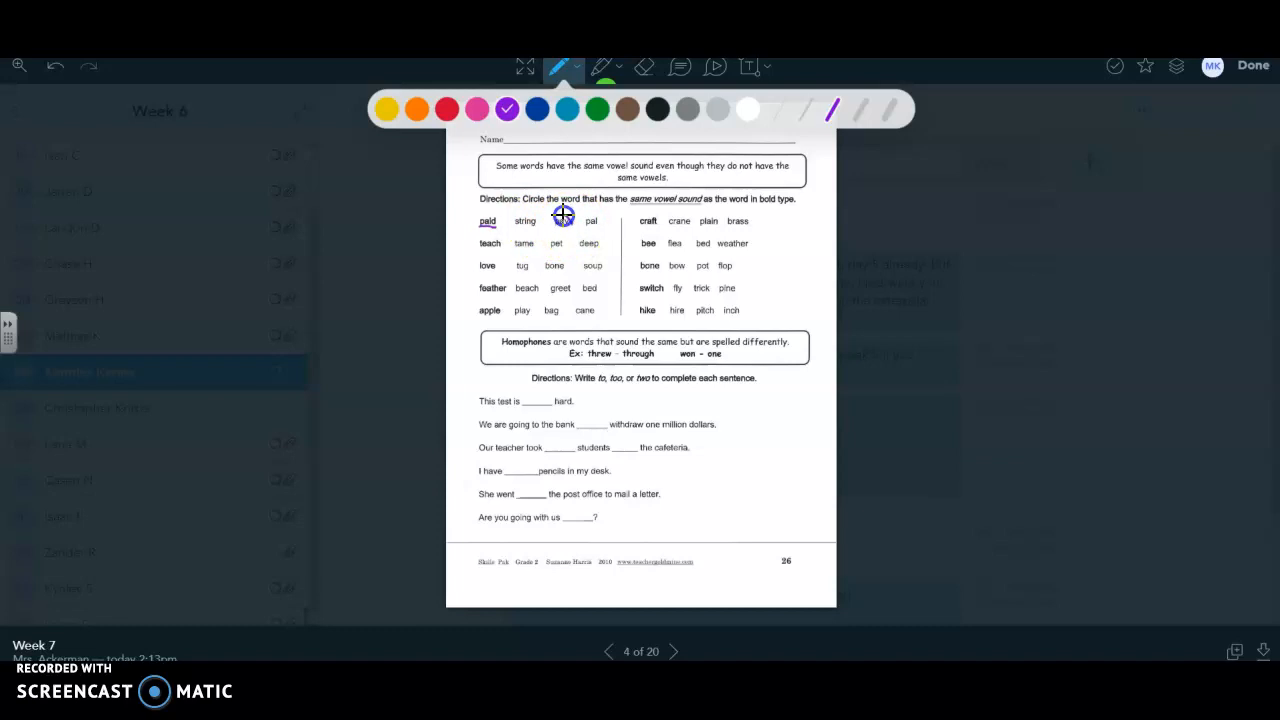
# Circle 'pay' and 'deep' in purple and underline 'teach'.
pyautogui.moveTo(560, 220); pyautogui.dragTo(590, 225)
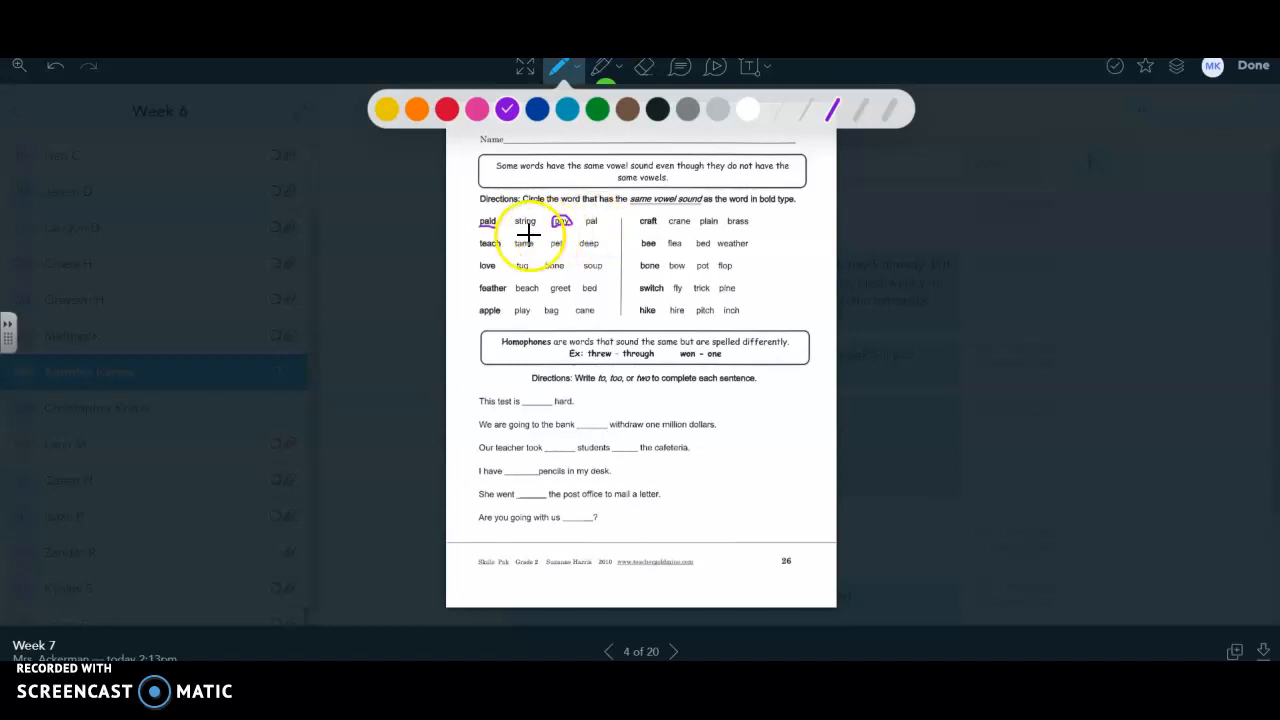
pyautogui.moveTo(560, 221); pyautogui.dragTo(560, 222)
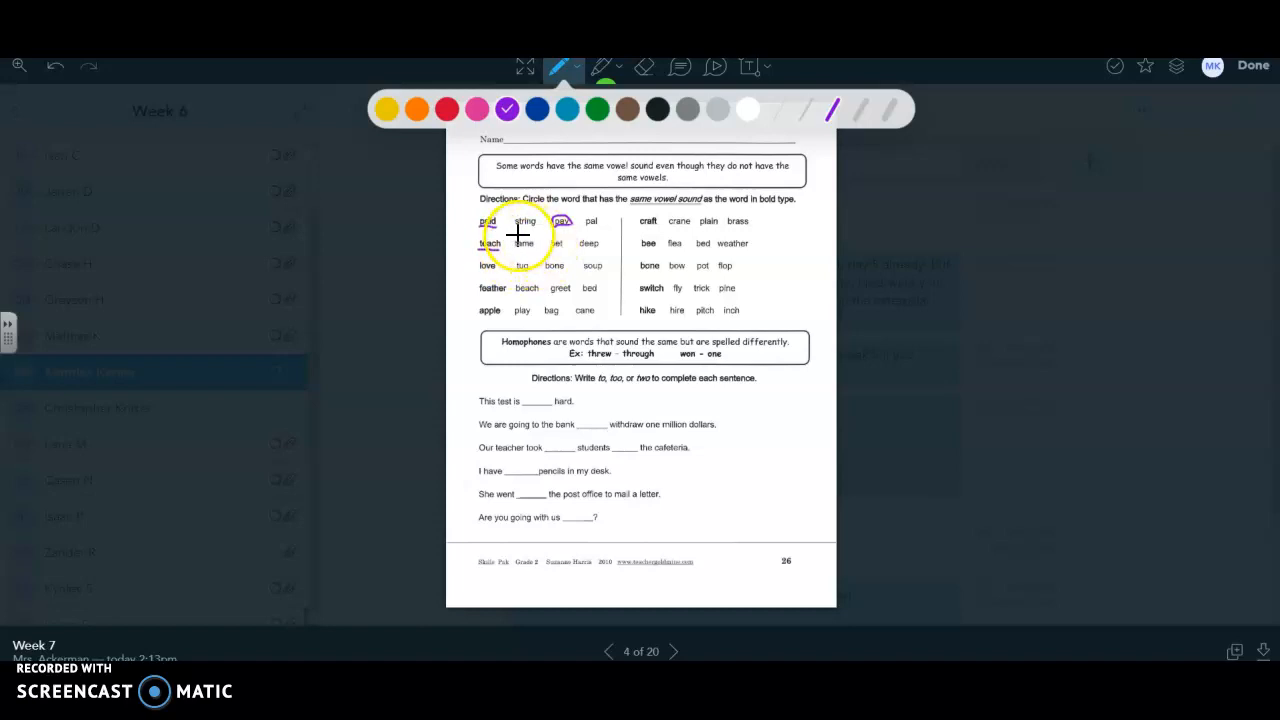
pyautogui.moveTo(490, 220); pyautogui.dragTo(560, 250)
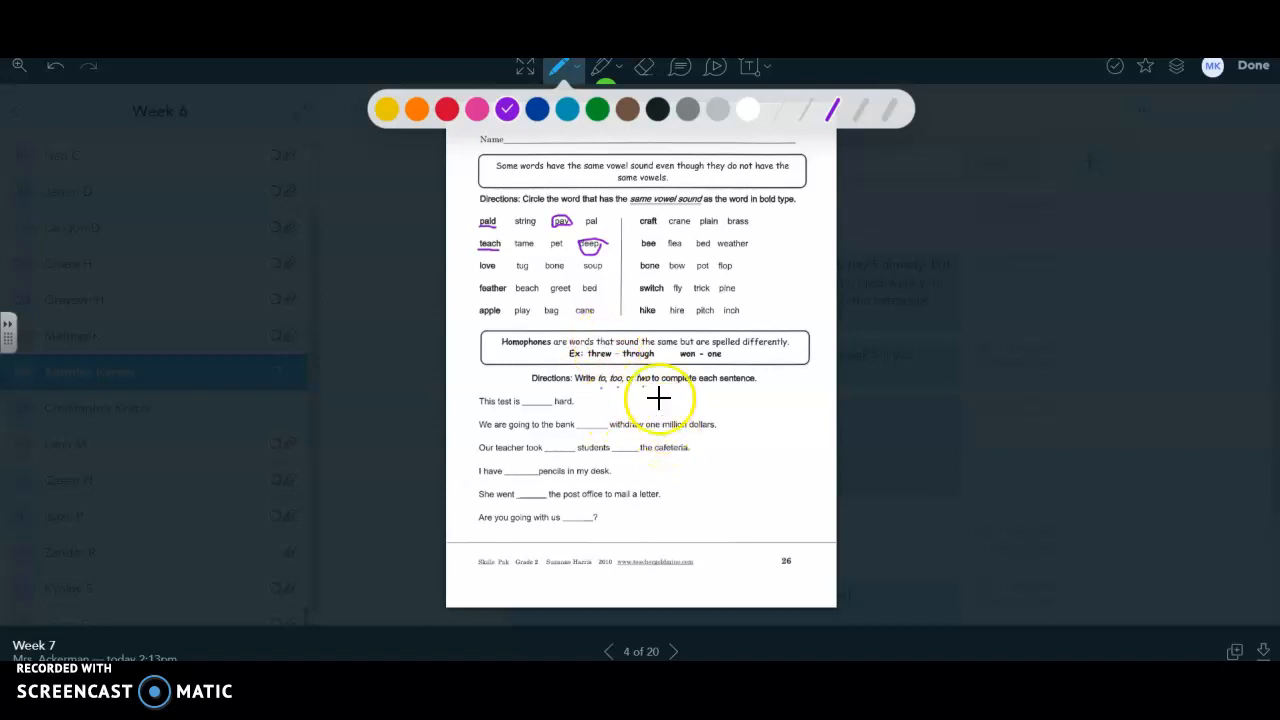
pyautogui.moveTo(633, 402)
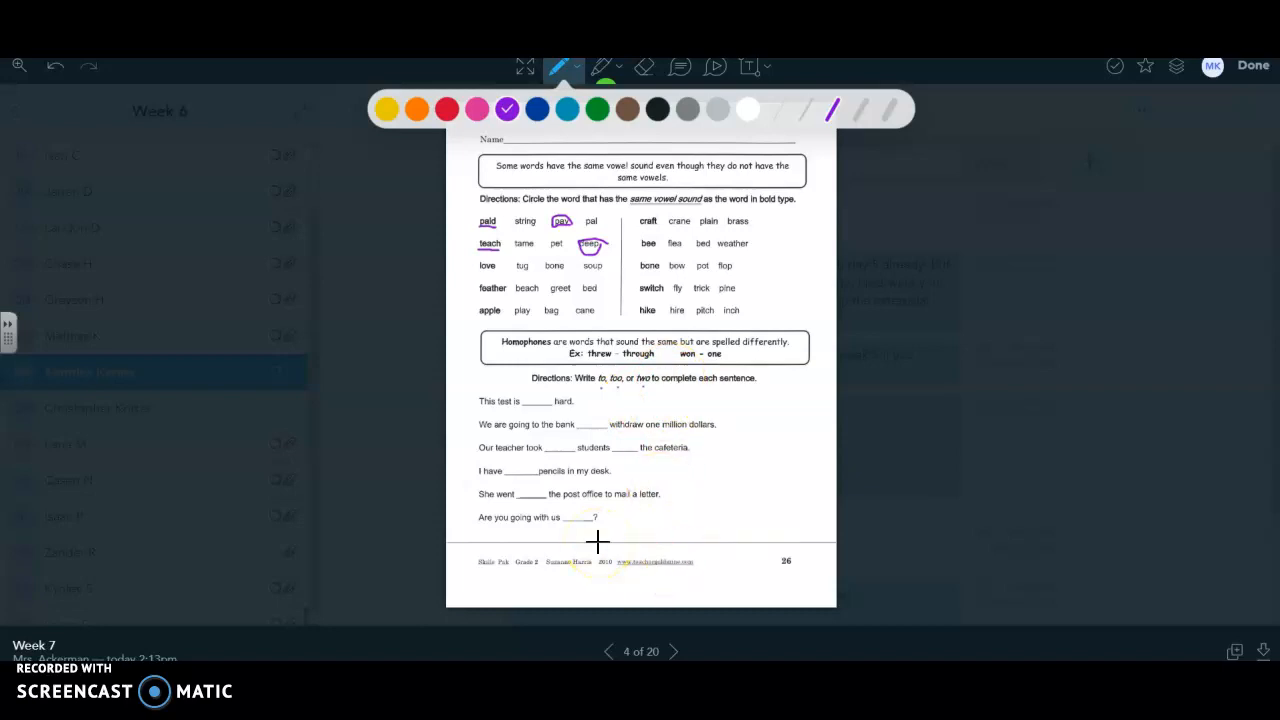
pyautogui.moveTo(643, 625)
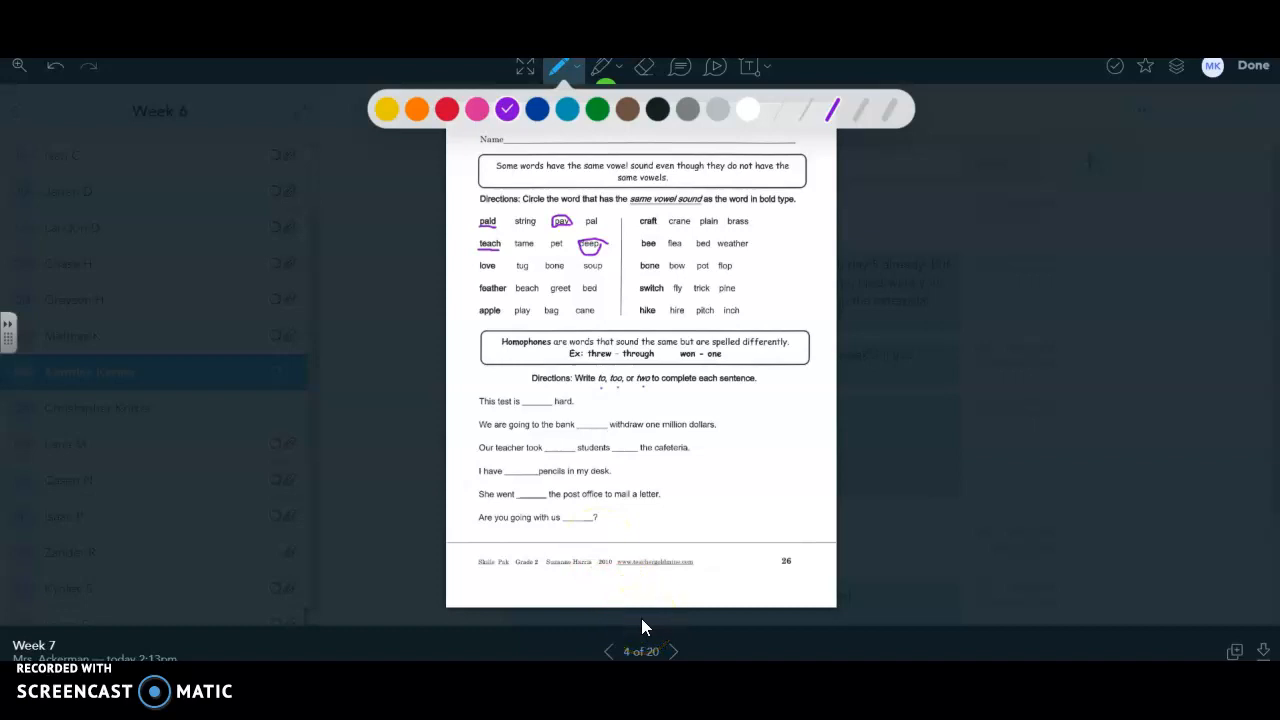